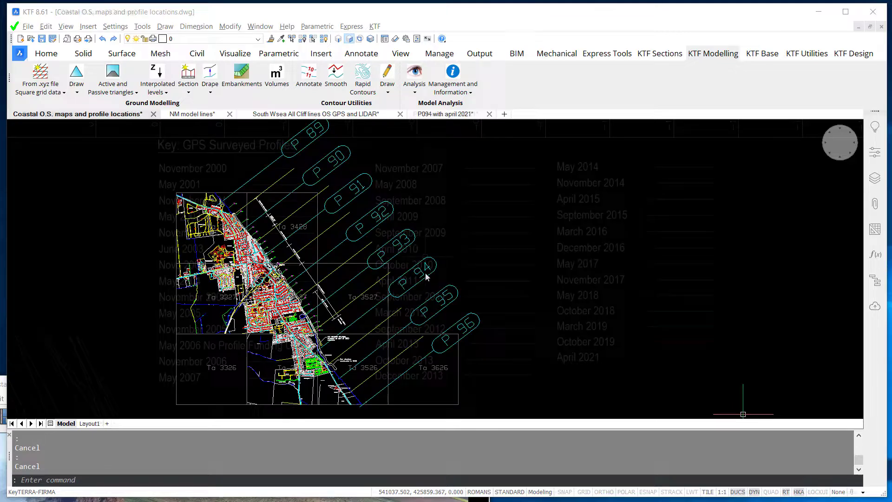
Step: Display the 'P094 with april 2021' drawing showing the Profile P94 section chart
left_click(446, 114)
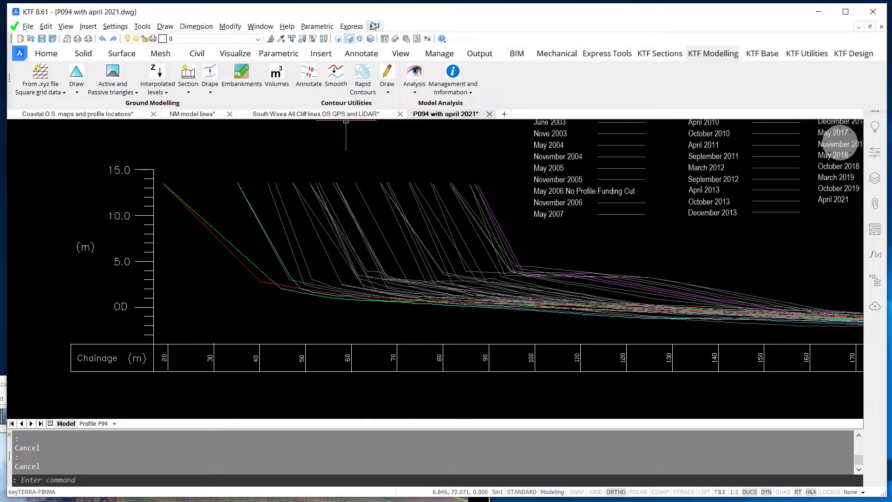
Step: Add a 69 m section dimension between cliff tops, then show South Wsea All Cliff lines
left_click(375, 26)
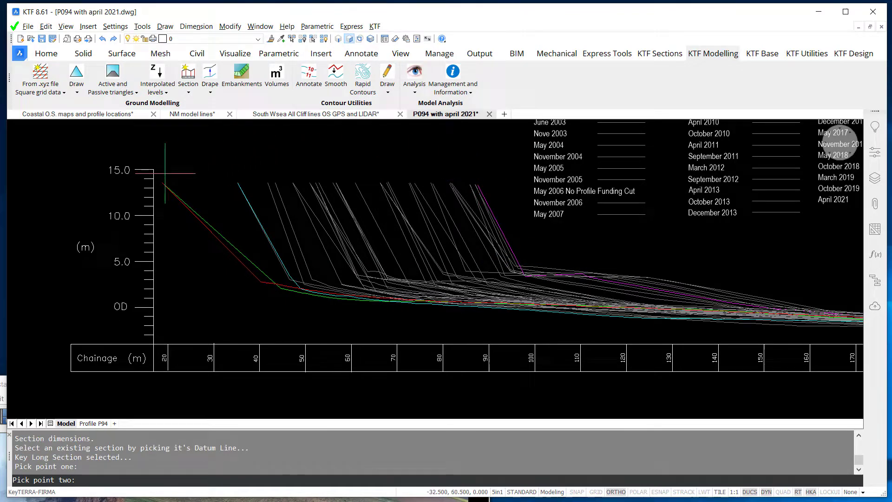
left_click(459, 324)
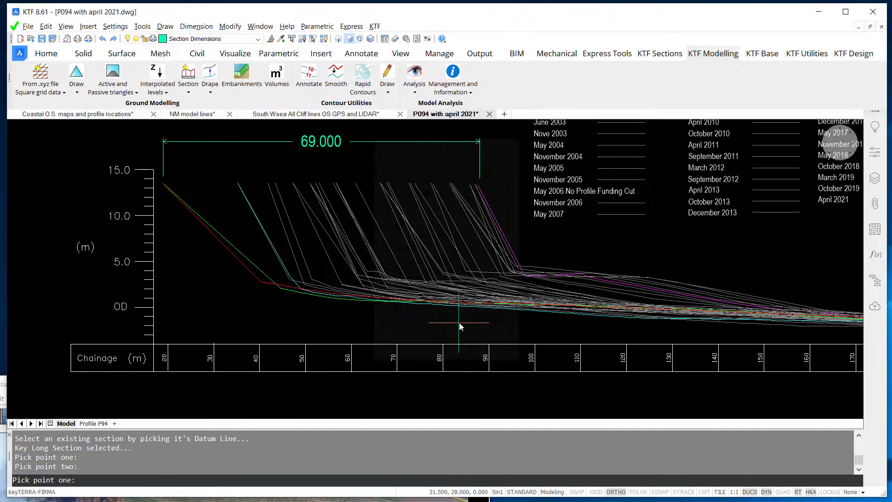
left_click(313, 113)
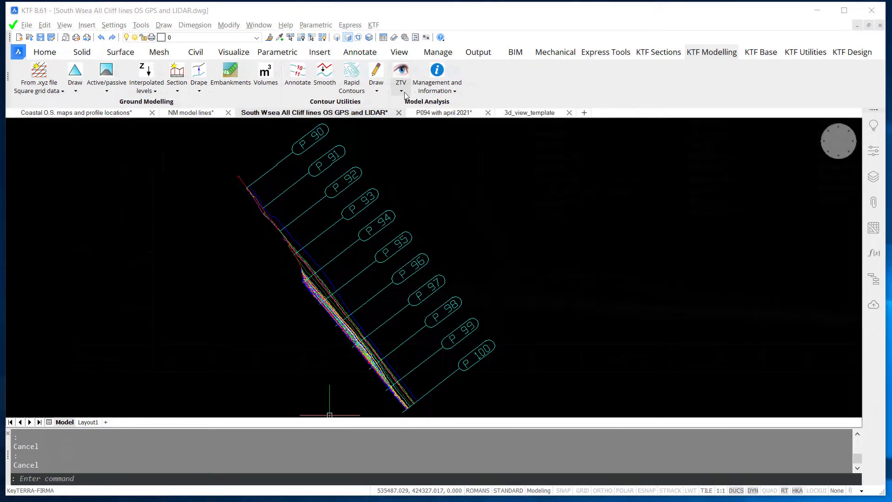
Step: Calculate and draw the Z value colour analysis for the difference model
left_click(401, 91)
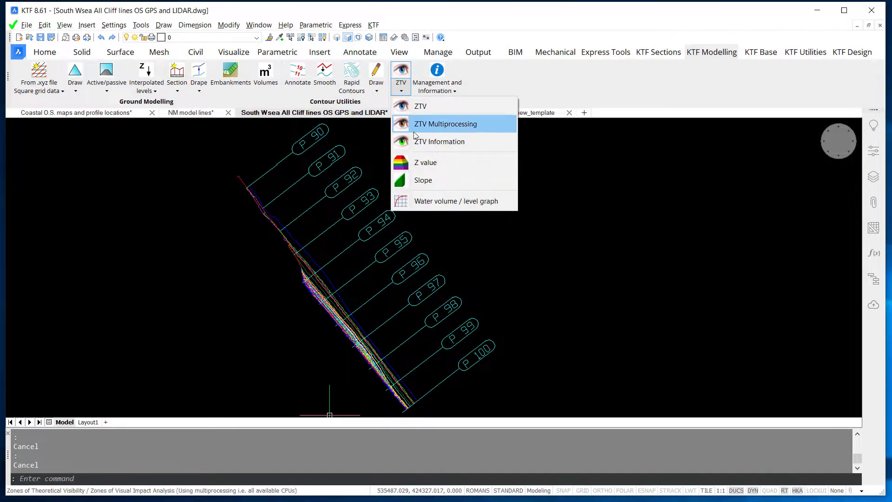
left_click(425, 162)
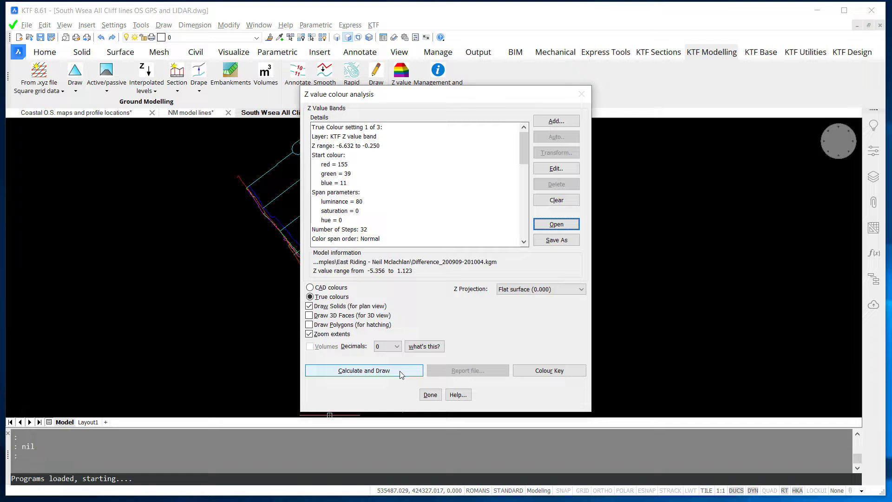
left_click(364, 370)
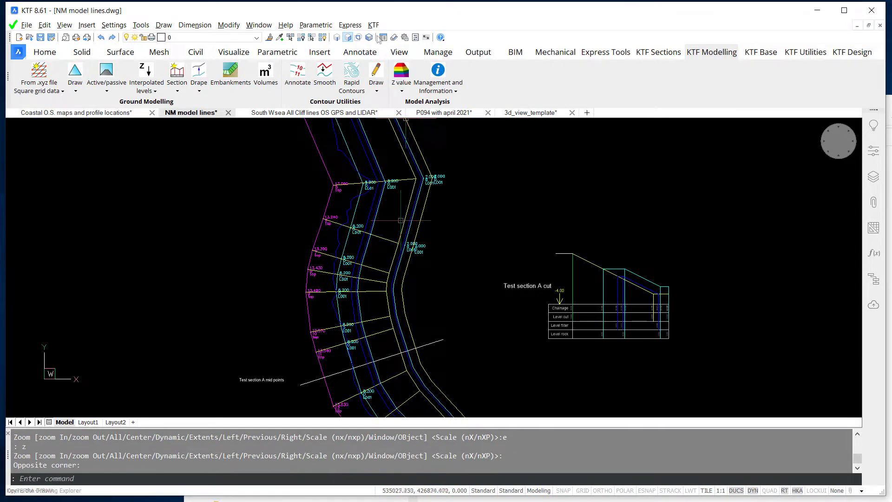
Step: Label the defence slope gradient 1 in -2.00, then display the project_area_final aerial photo
left_click(373, 25)
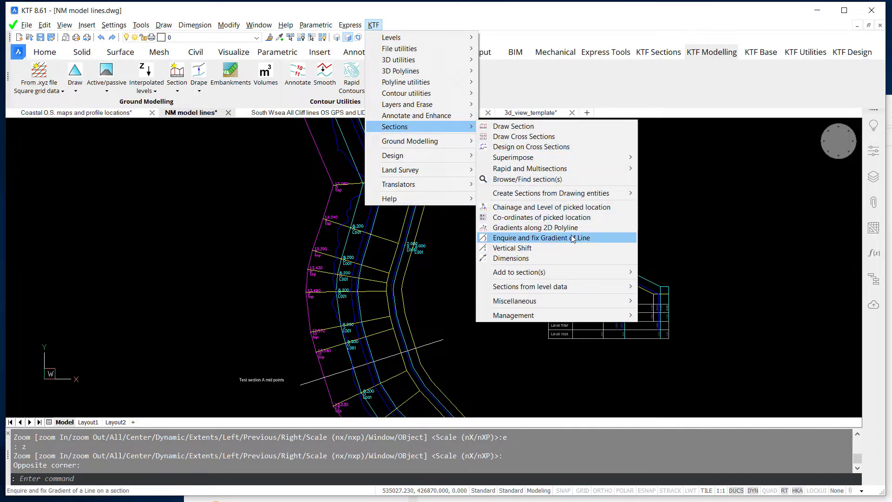
left_click(541, 238)
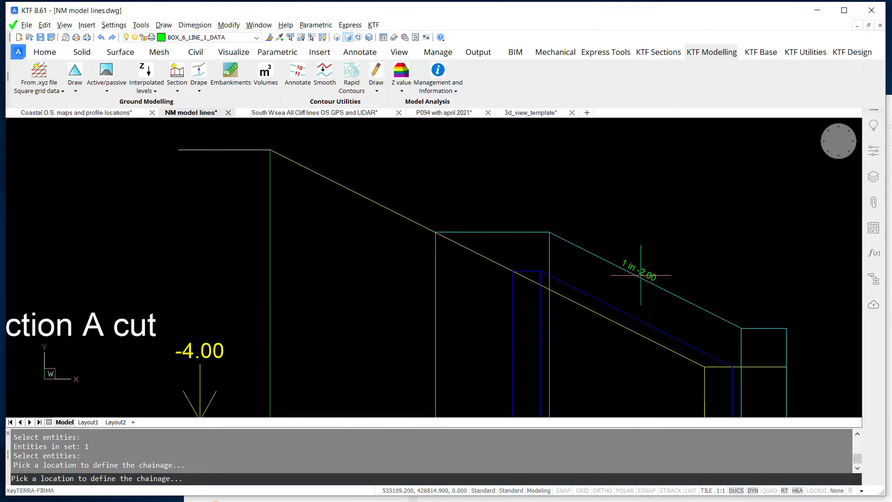
mouse_move(742, 252)
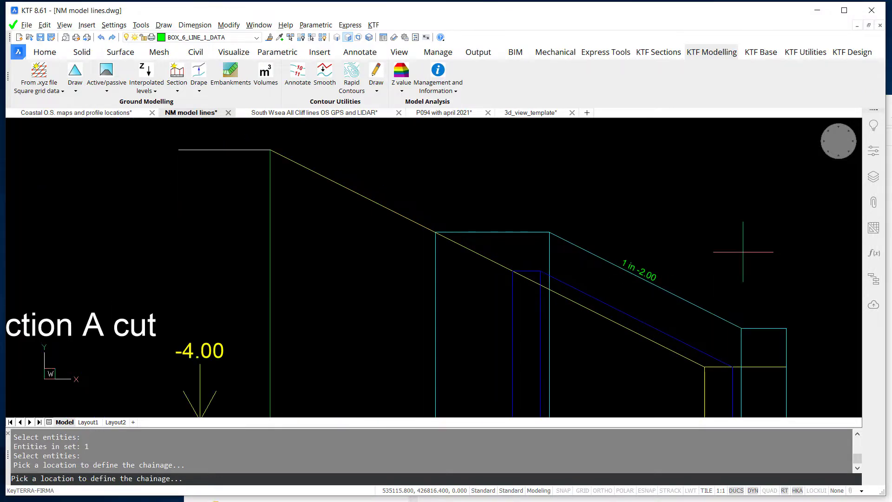
left_click(613, 112)
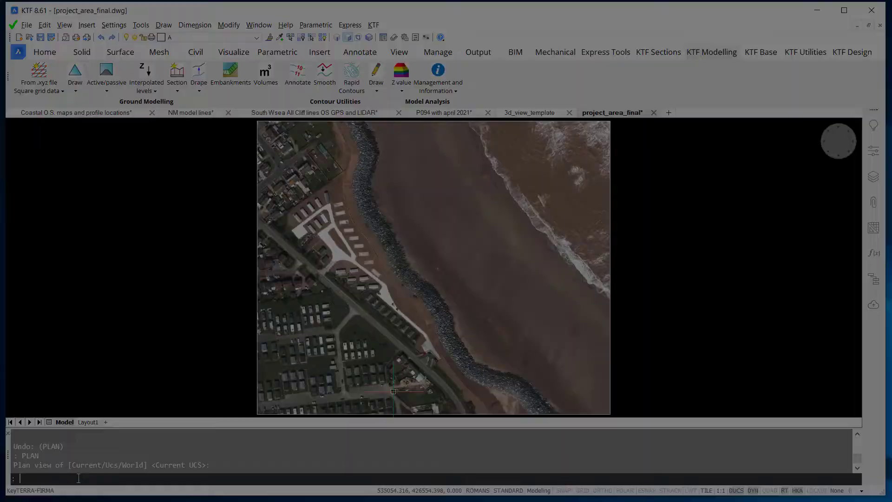